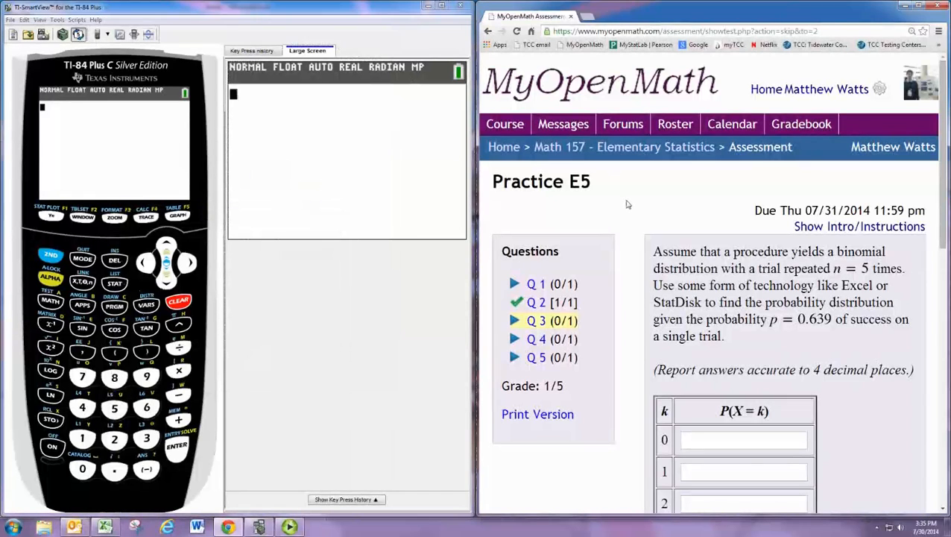
# - In a blank Excel workbook, enter k values 0, 1, 2, 3, 4, 5 down B2:B7
pyautogui.scroll(-3)
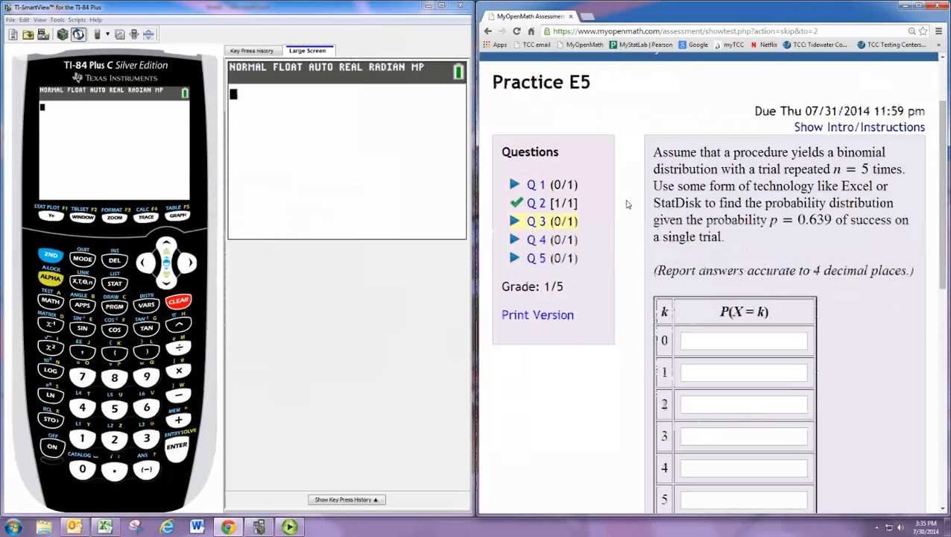
pyautogui.scroll(-3)
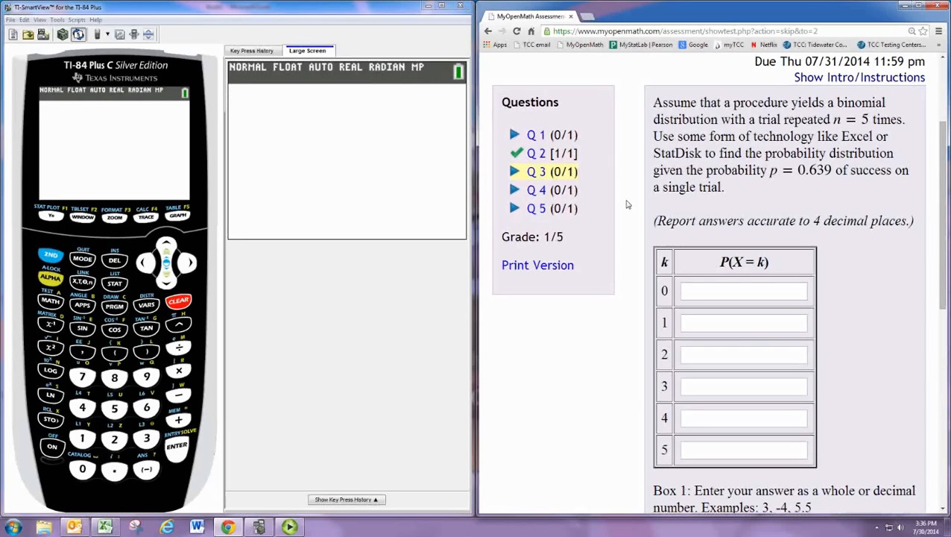
pyautogui.scroll(-3)
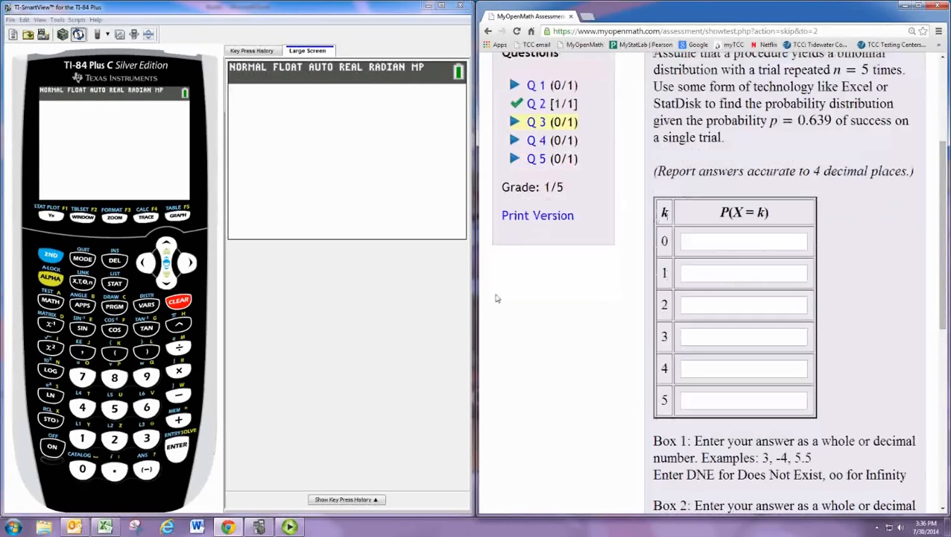
pyautogui.moveTo(170, 370)
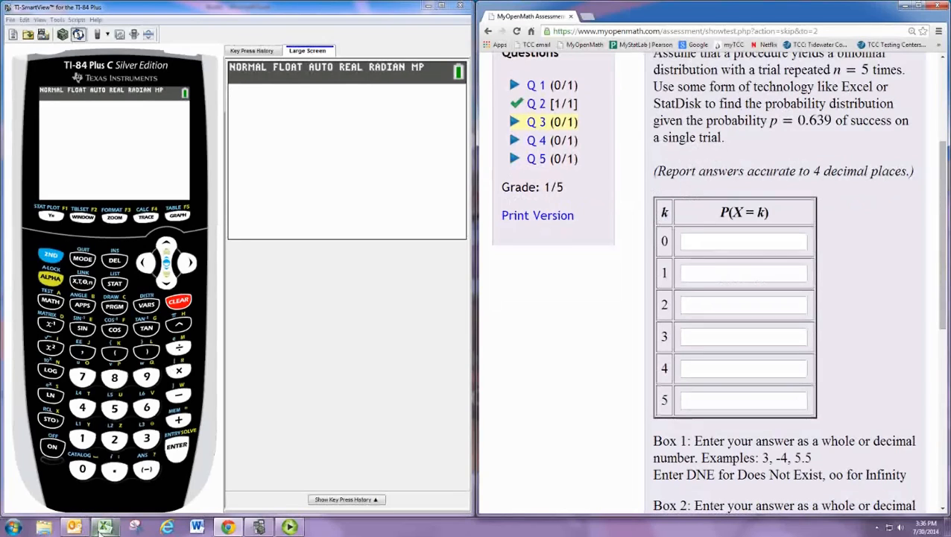
pyautogui.click(104, 528)
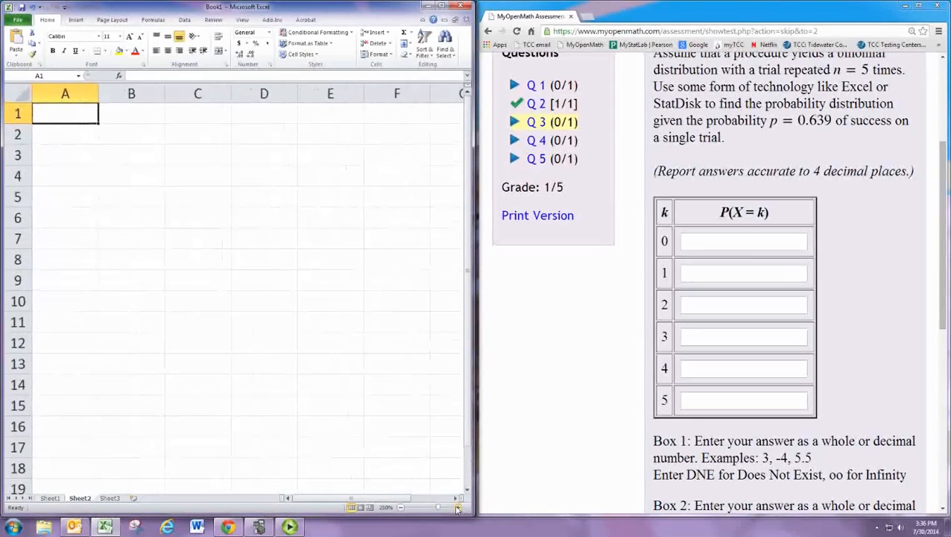
pyautogui.click(125, 131)
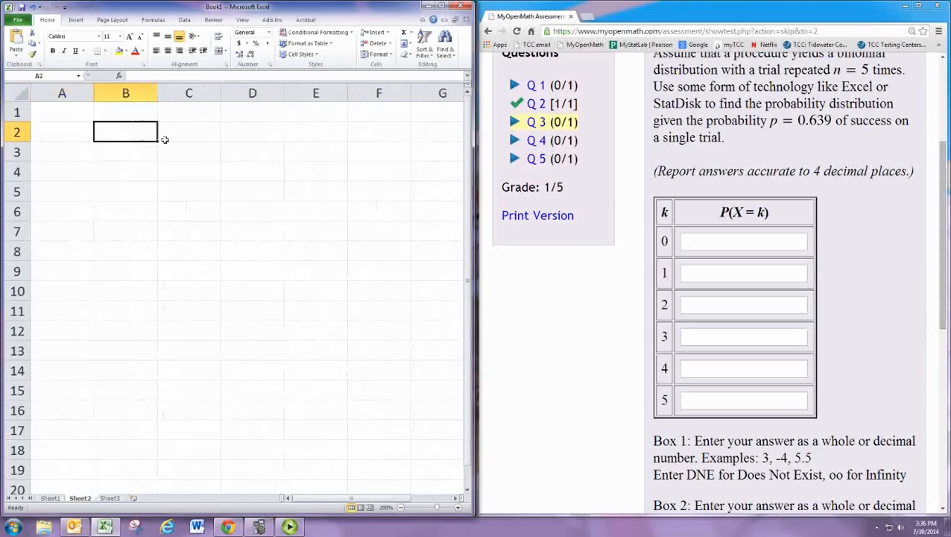
pyautogui.write('0')
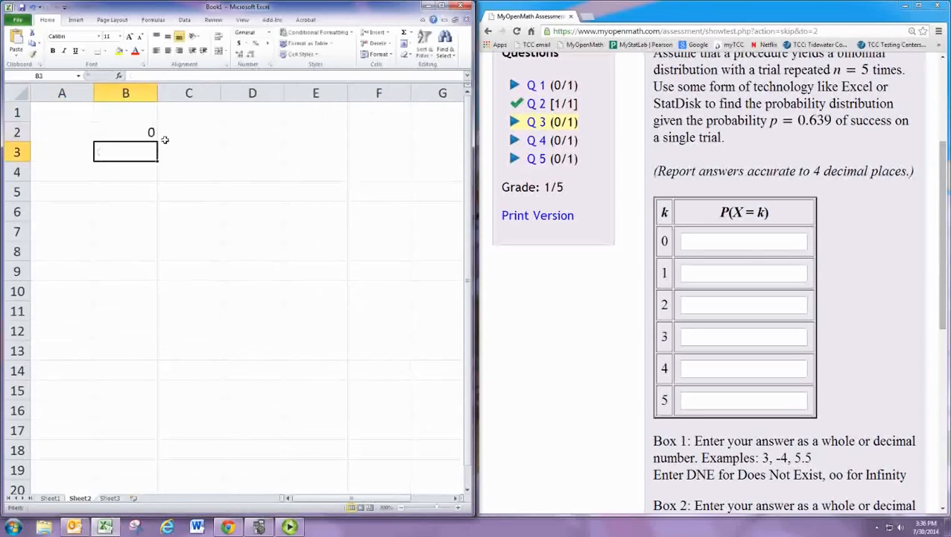
pyautogui.write('4')
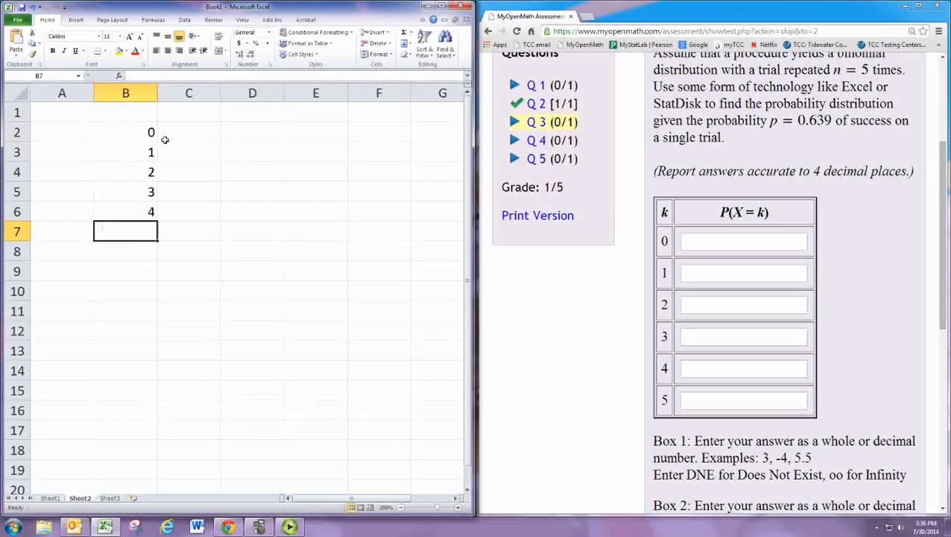
pyautogui.write('5')
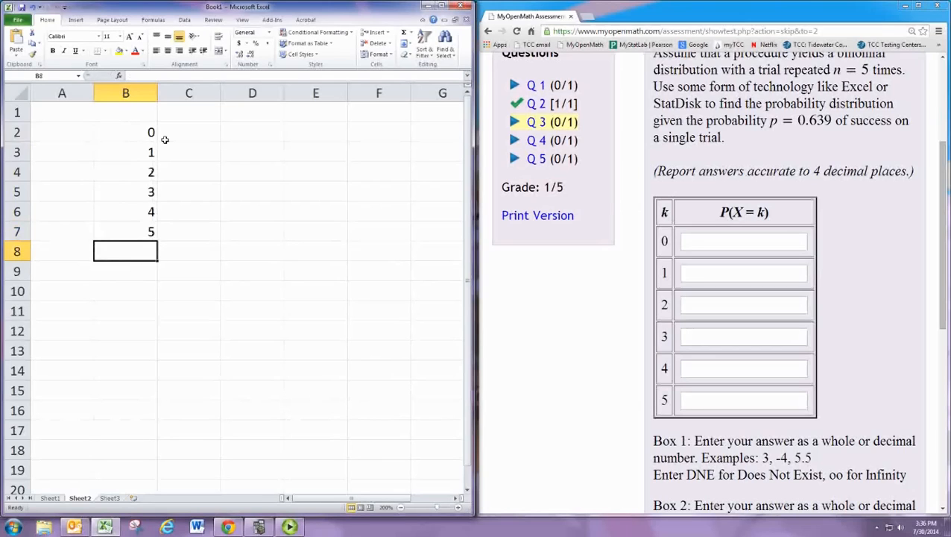
# - Compute =BINOMDIST(B2,5,0.639,0) in C2 and fill it down through C7
pyautogui.click(188, 132)
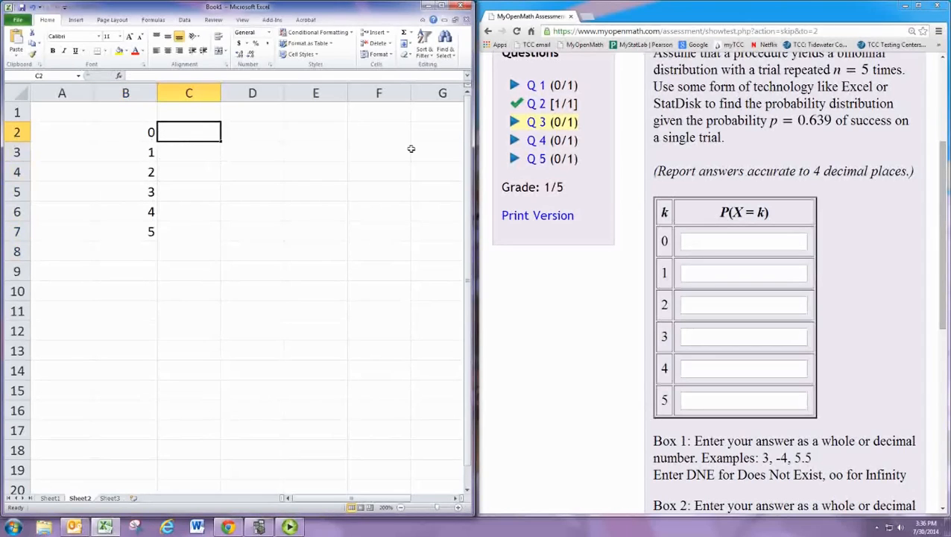
pyautogui.write('=')
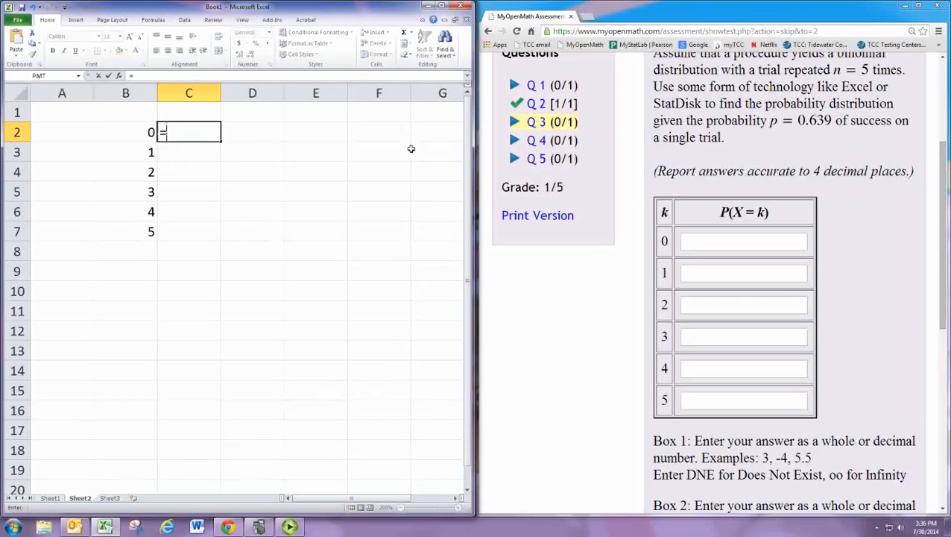
pyautogui.write('BINOMDIST(')
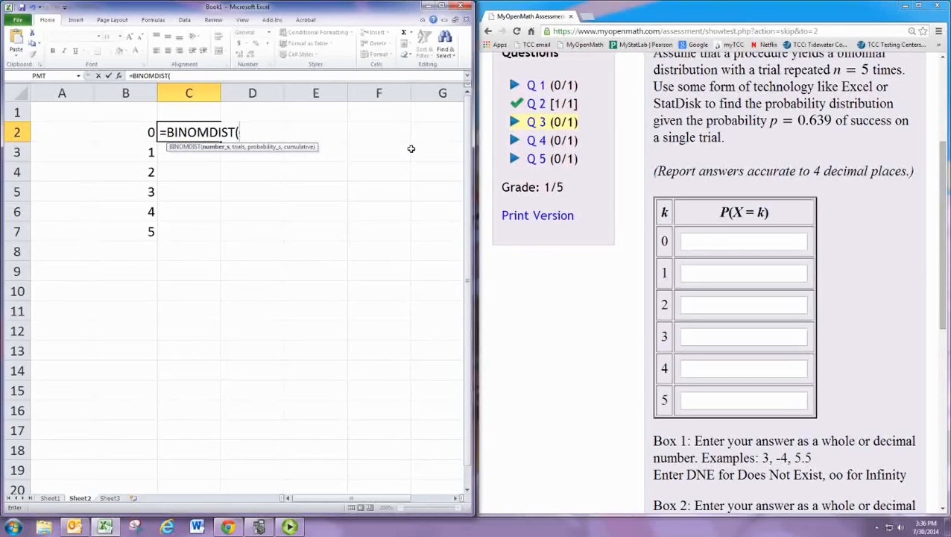
pyautogui.click(126, 131)
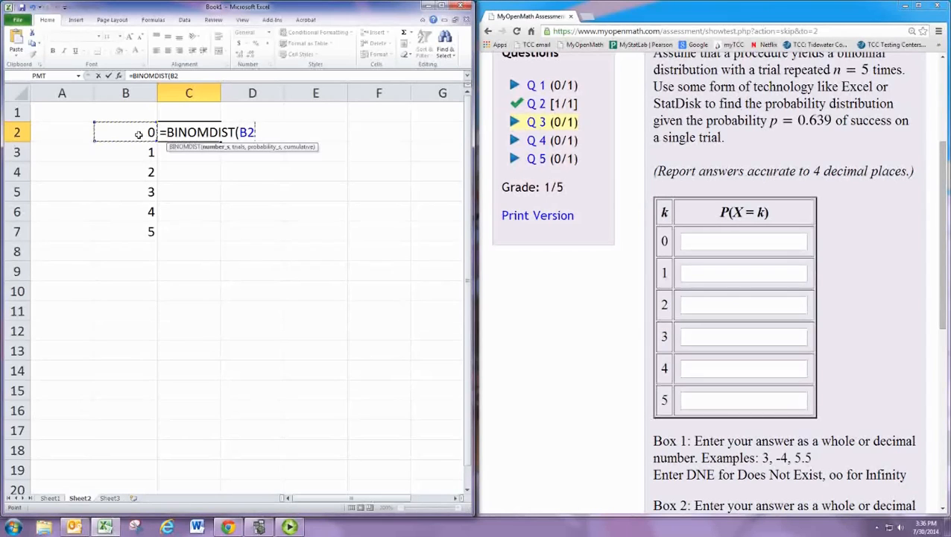
pyautogui.write(',')
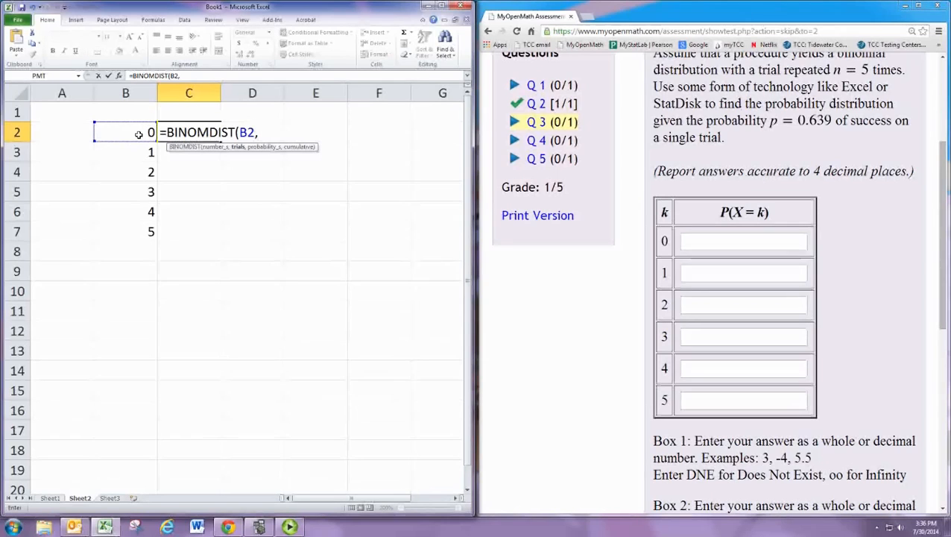
pyautogui.write('5')
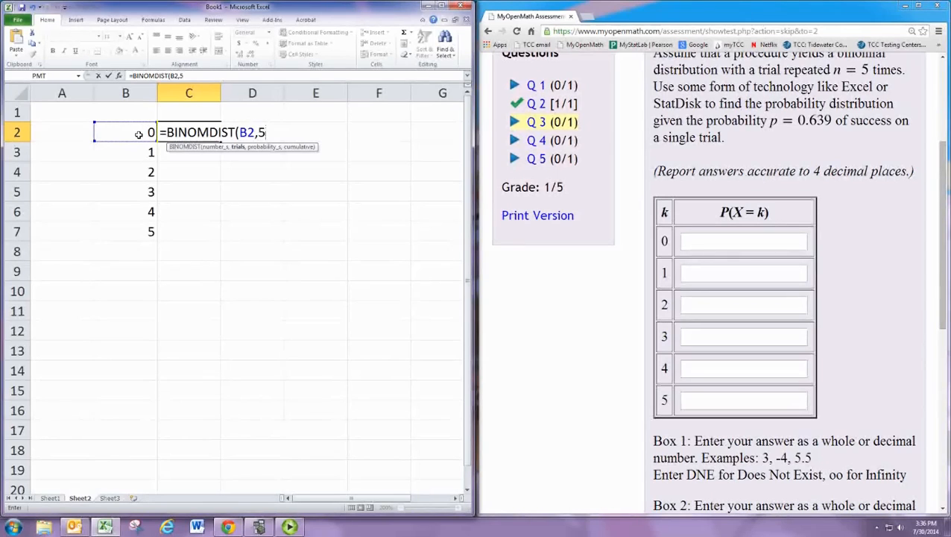
pyautogui.write(',0.63')
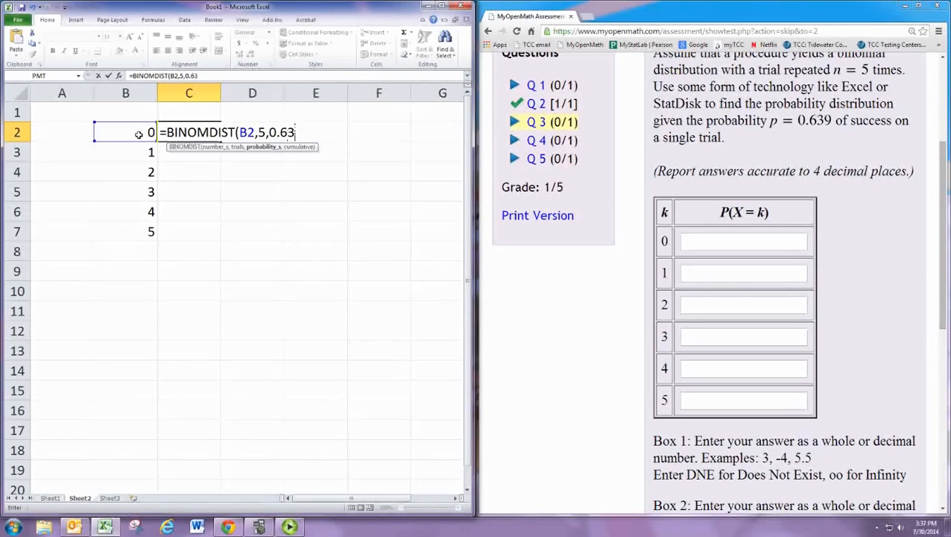
pyautogui.write('9')
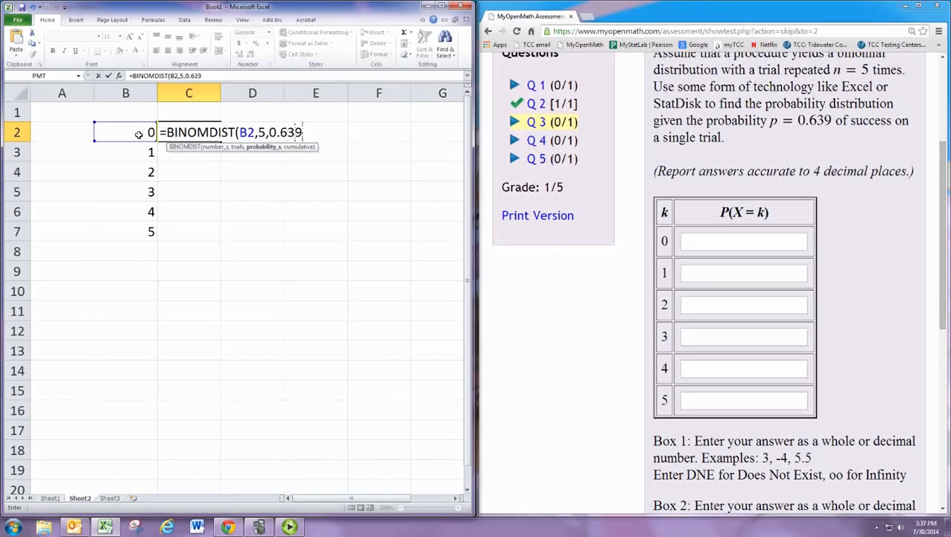
pyautogui.write(',')
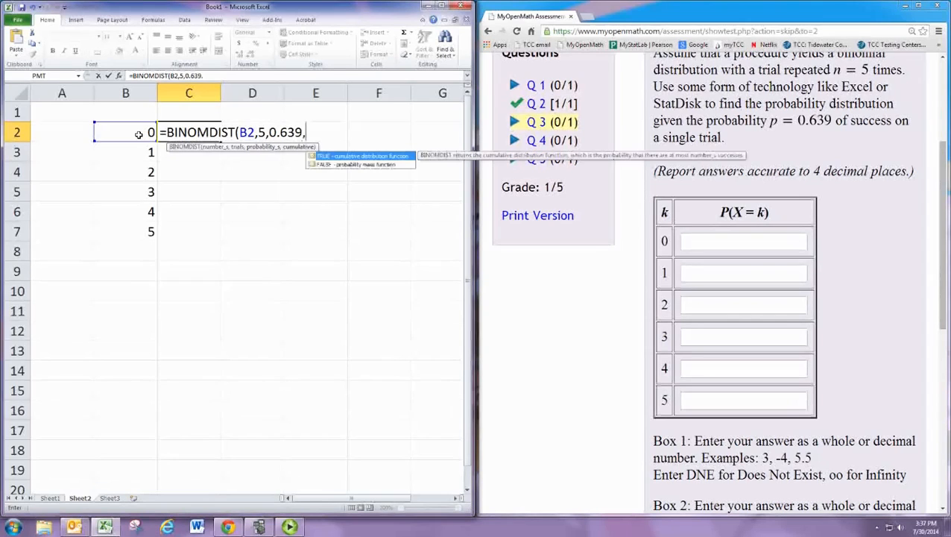
pyautogui.write('0)')
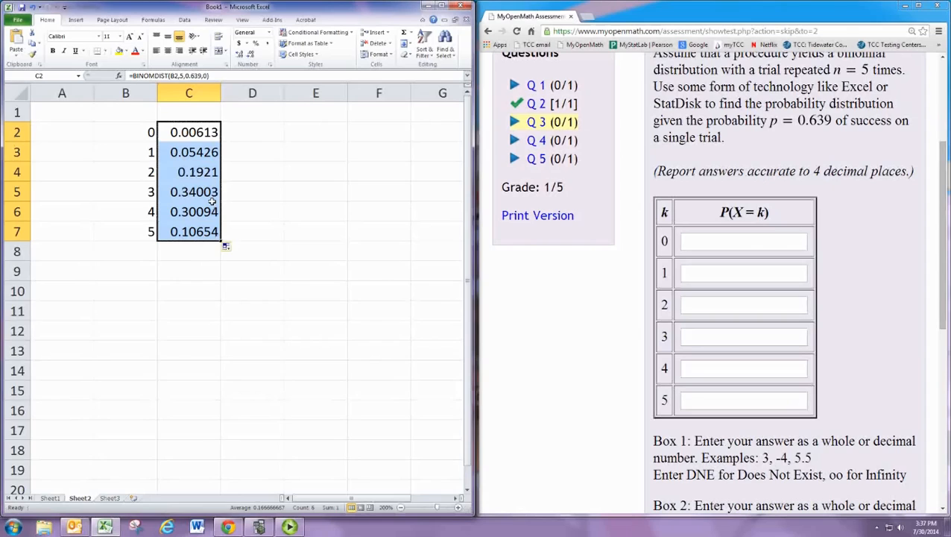
# - Enter .0061, .0543, .1921, .3400, .3009, .1065 into the P(X=k) boxes for k=0–5
pyautogui.click(744, 242)
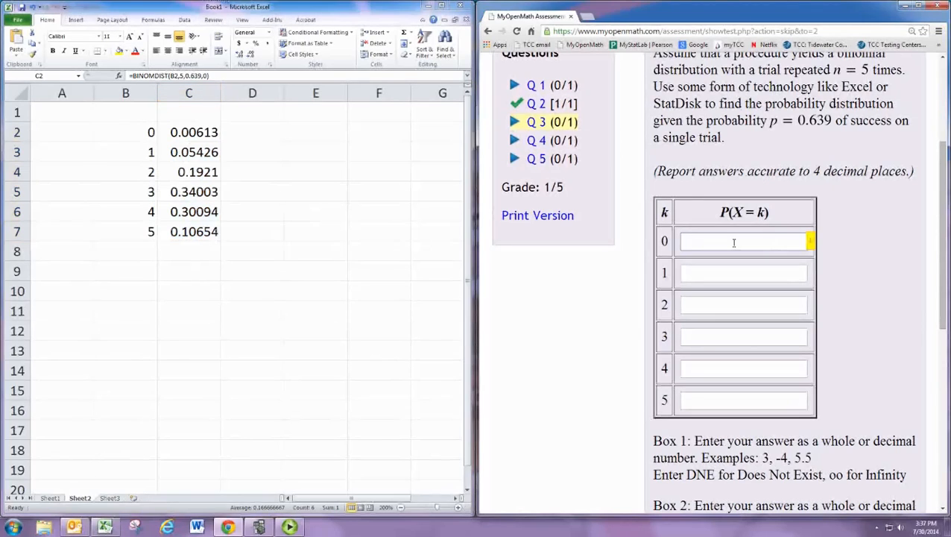
pyautogui.write('.0061')
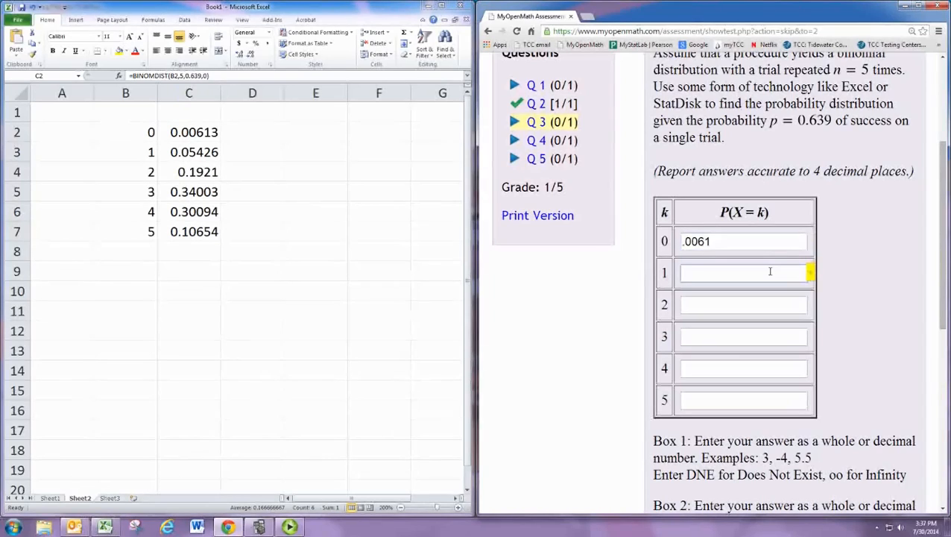
pyautogui.write('.05')
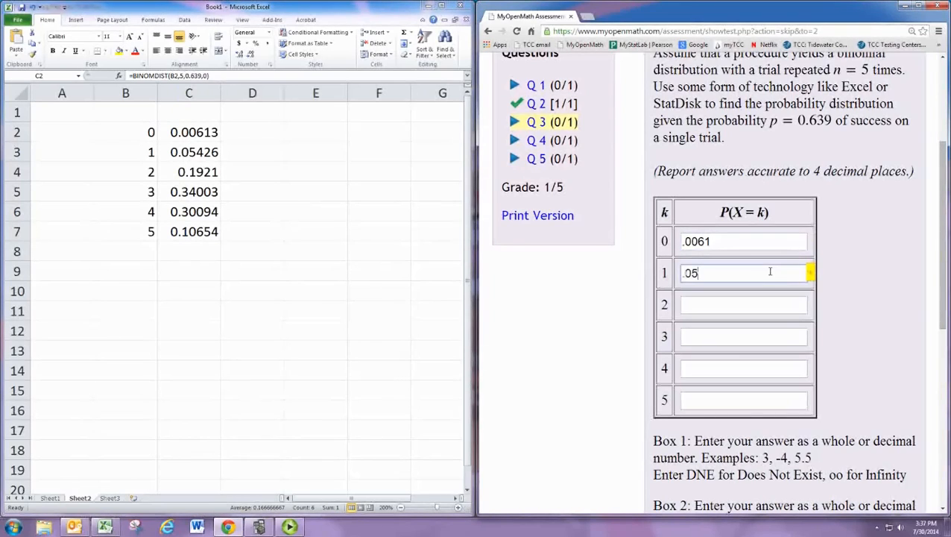
pyautogui.write('4')
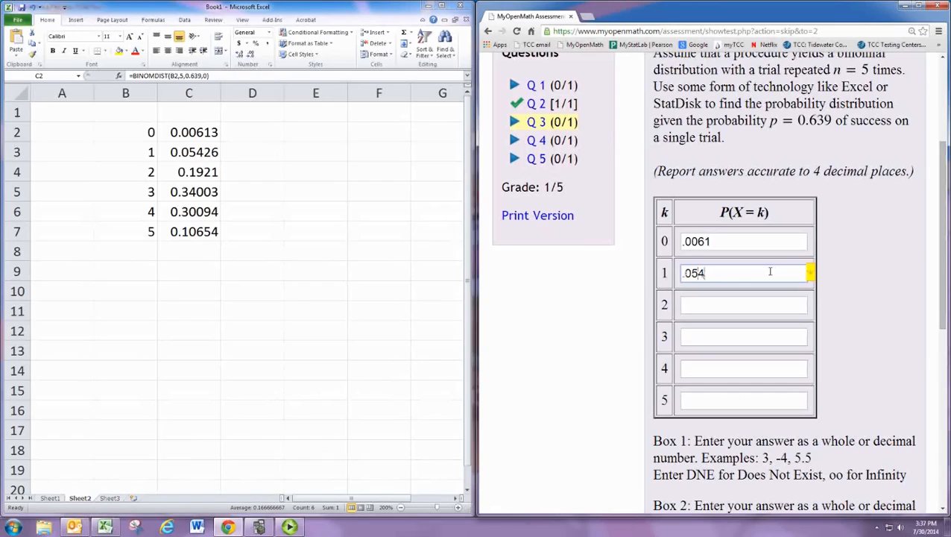
pyautogui.write('.1921')
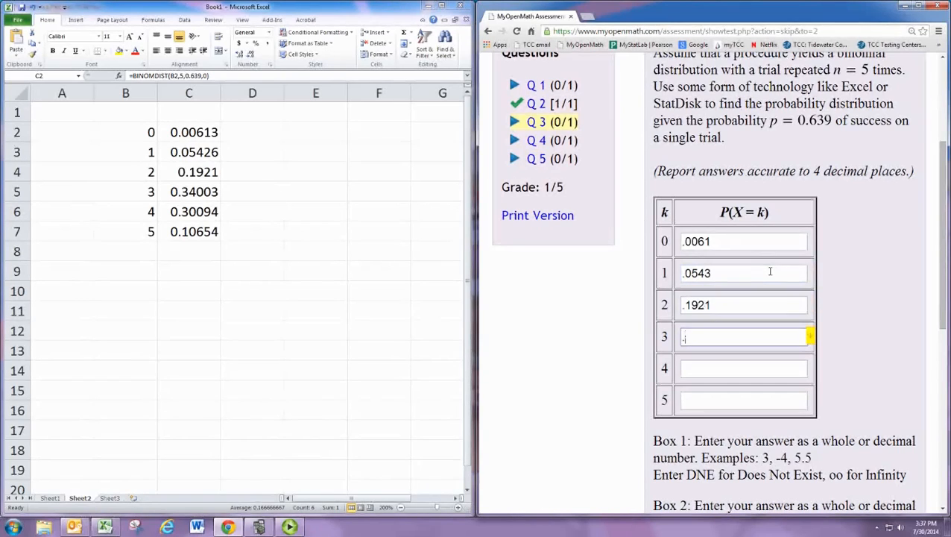
pyautogui.write('.3400')
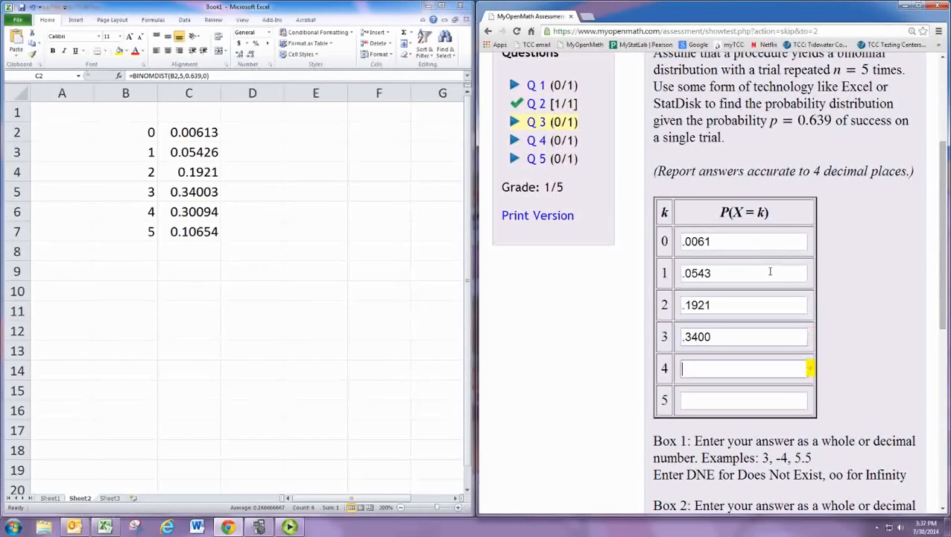
pyautogui.write('.30')
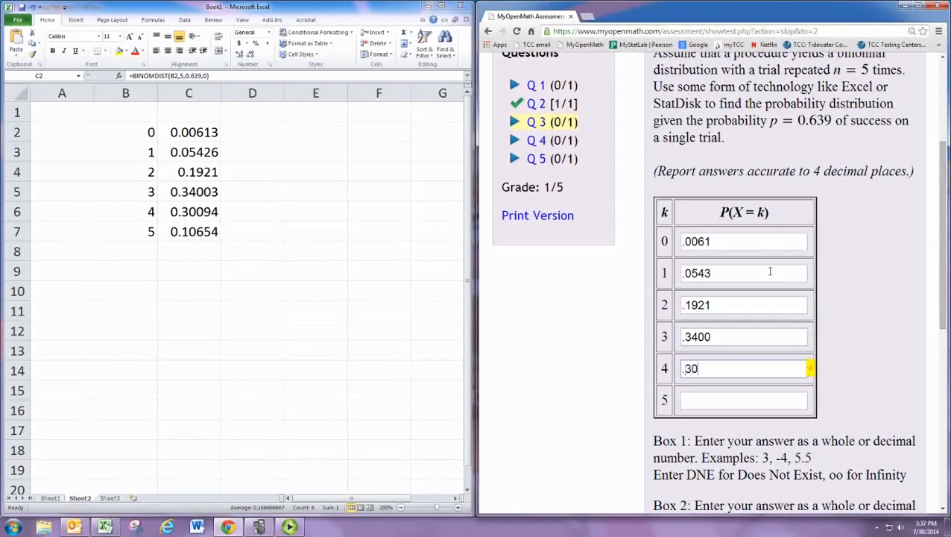
pyautogui.write('1')
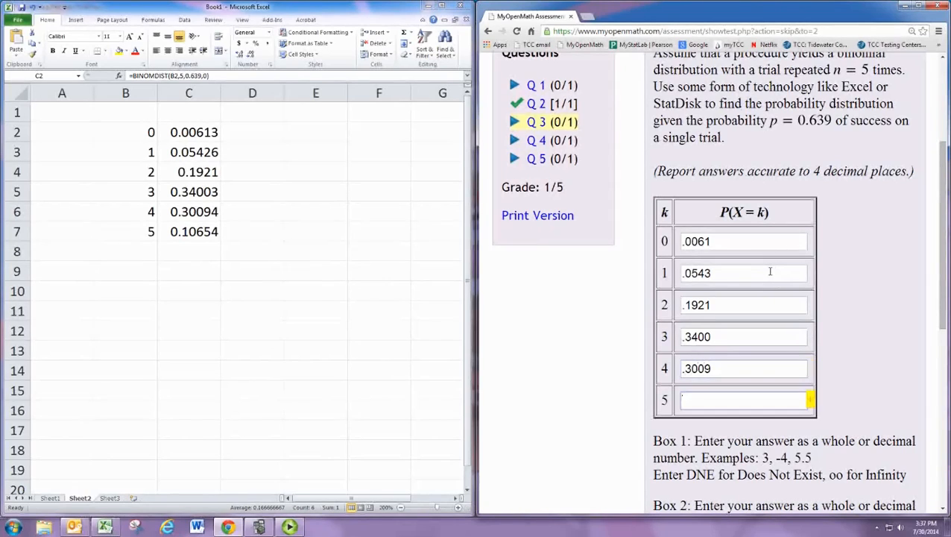
pyautogui.write('.1065')
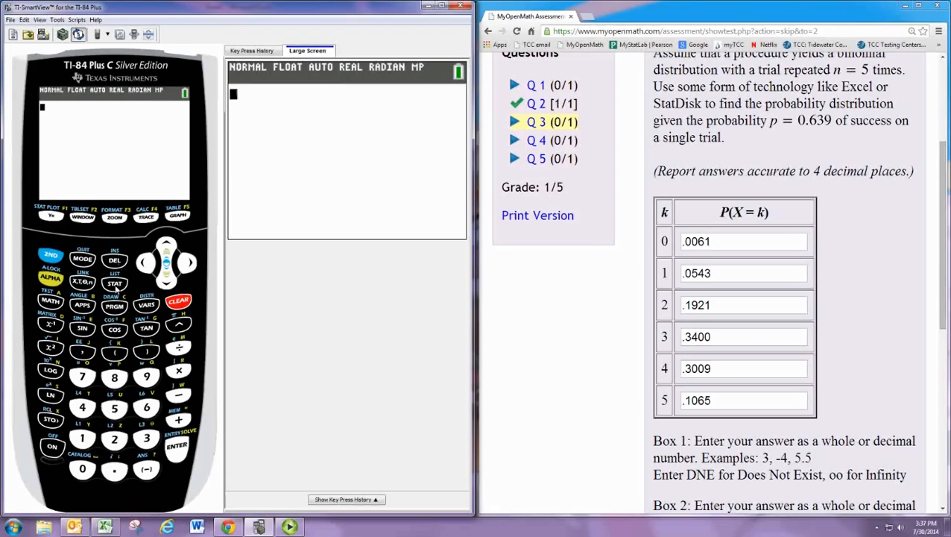
pyautogui.moveTo(685, 424)
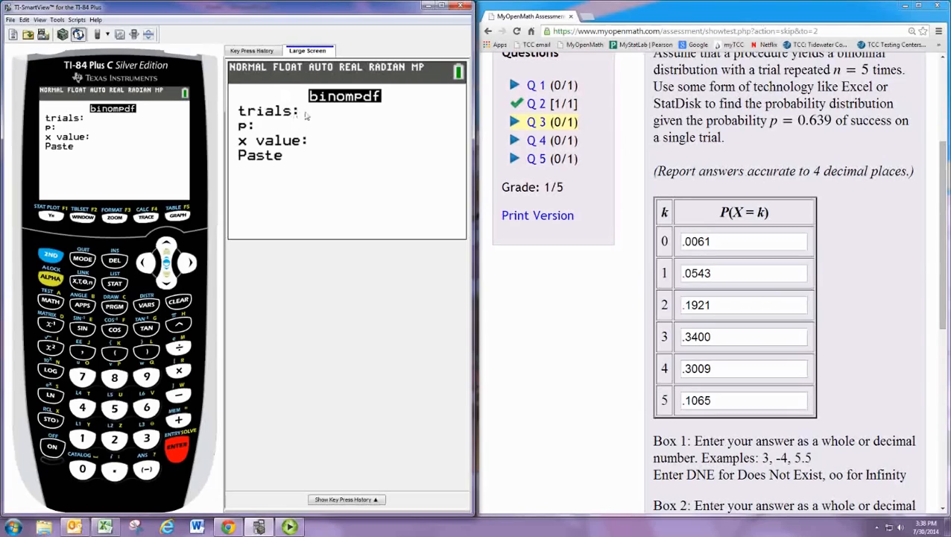
pyautogui.moveTo(291, 149)
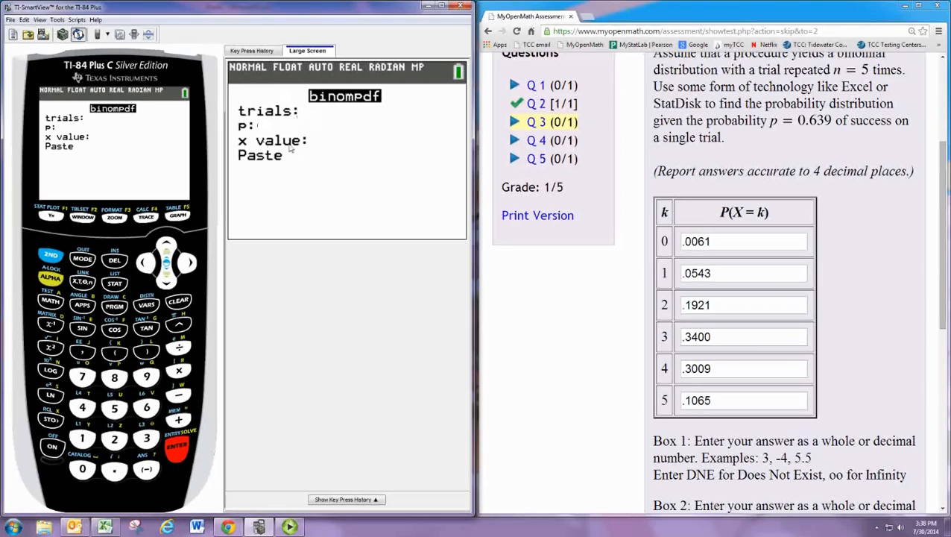
pyautogui.moveTo(307, 117)
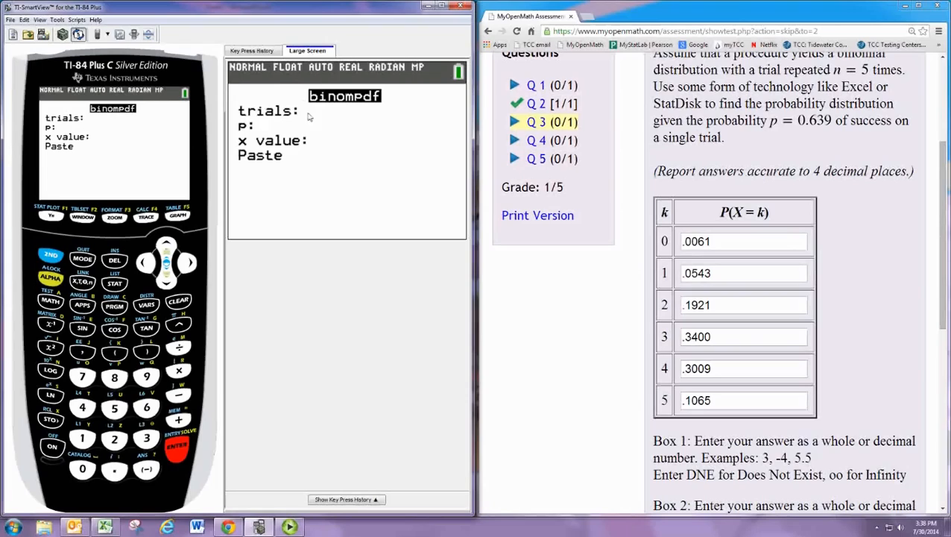
pyautogui.moveTo(280, 133)
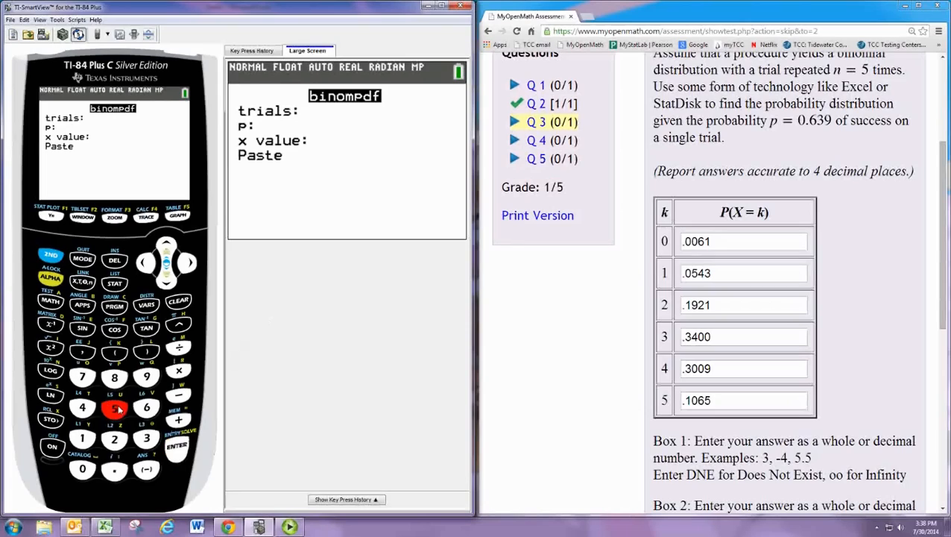
# - Set the binompdf trials to 5 on the emulated TI-84
pyautogui.click(113, 408)
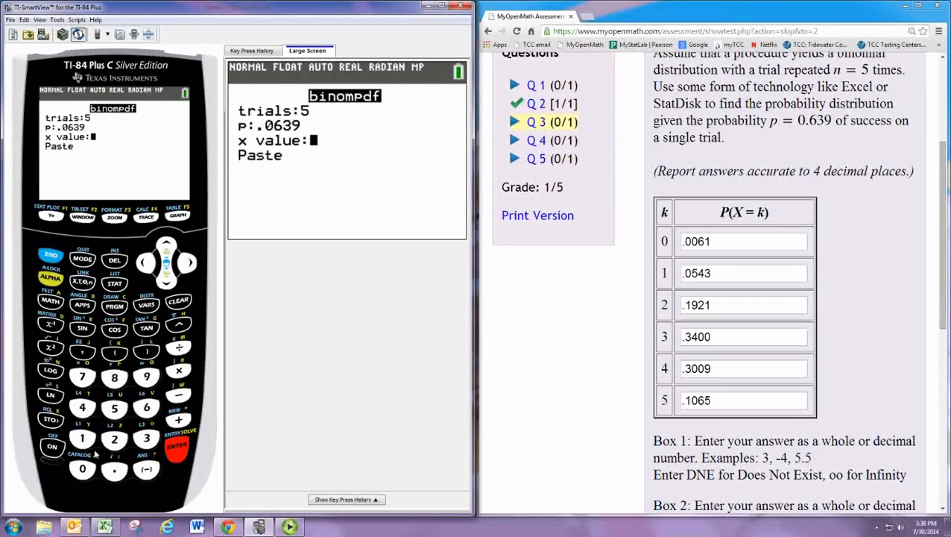
# - Evaluate binompdf(5,.0639,0) = .7188, then recall the entry with p corrected to 0.639
pyautogui.click(82, 469)
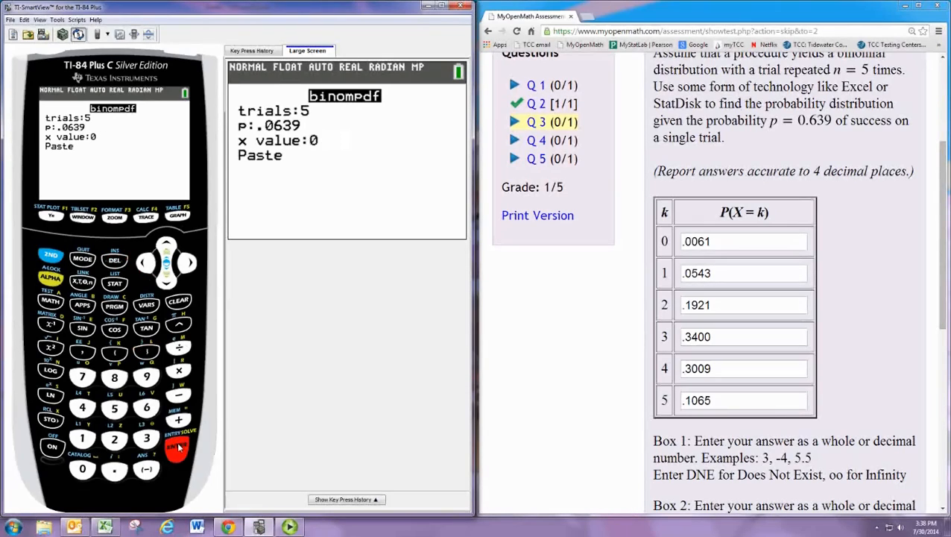
pyautogui.click(177, 444)
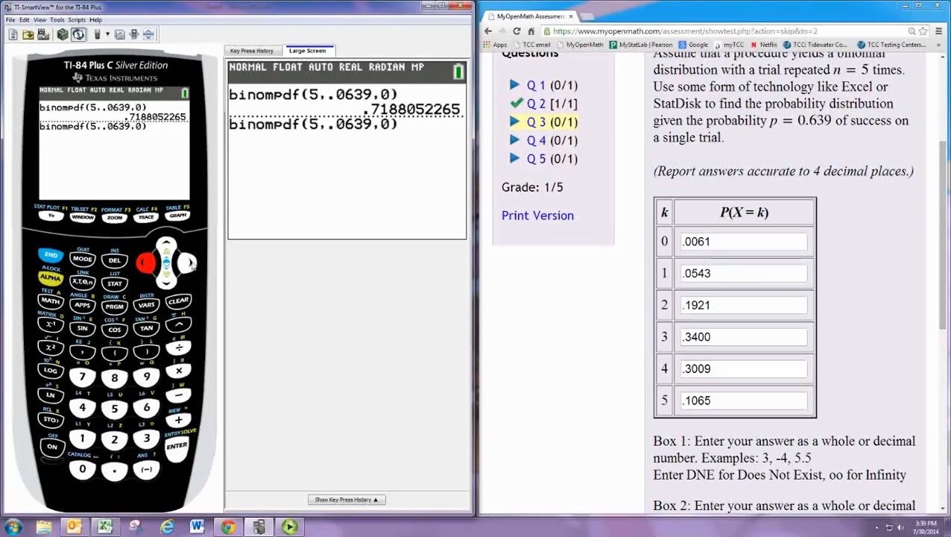
pyautogui.click(82, 469)
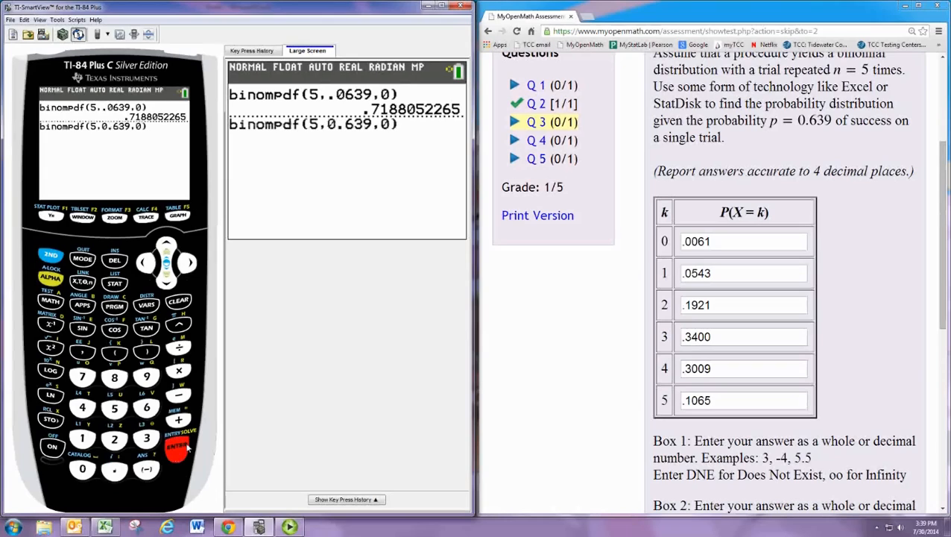
pyautogui.click(175, 444)
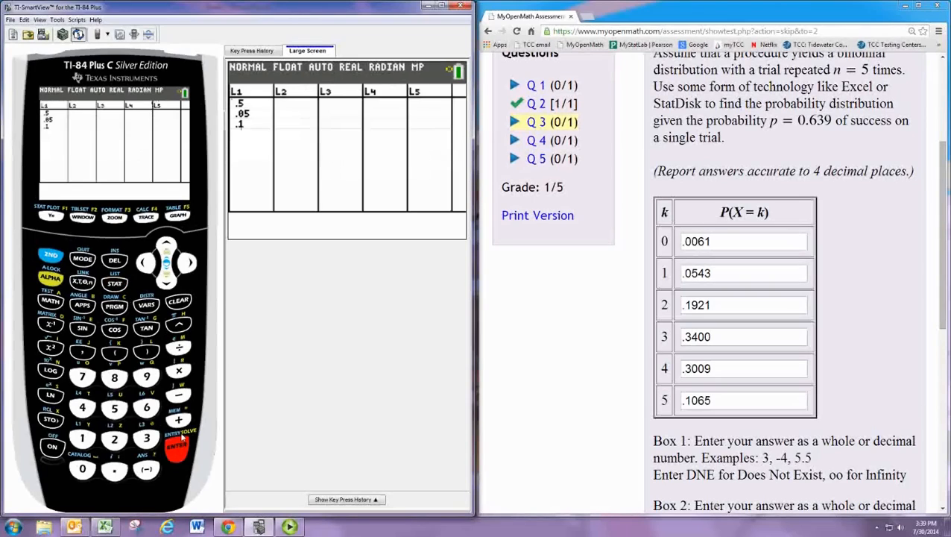
# - Clear the old data from lists L1 and L2 in the STAT list editor
pyautogui.click(177, 445)
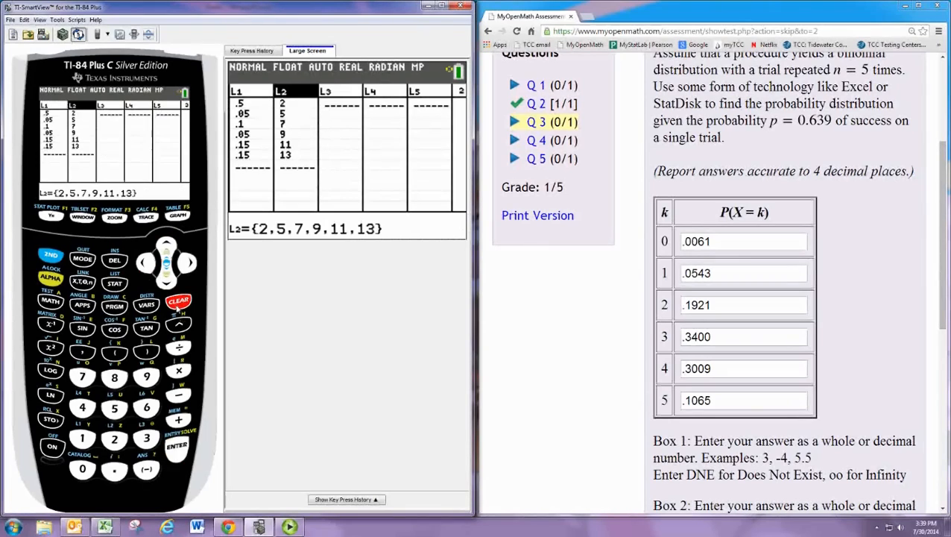
pyautogui.click(179, 301)
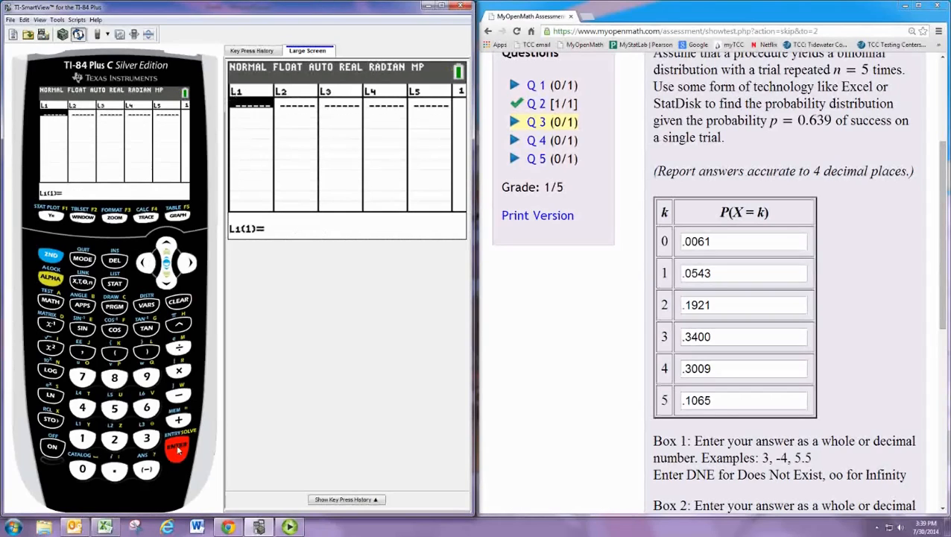
pyautogui.click(84, 469)
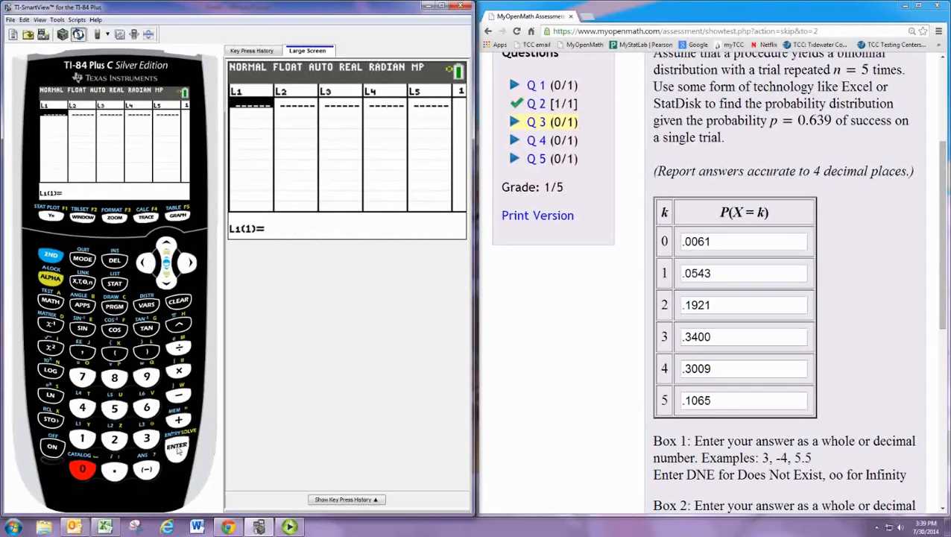
# - Fill list L1 with the k values 0 through 5
pyautogui.click(82, 469)
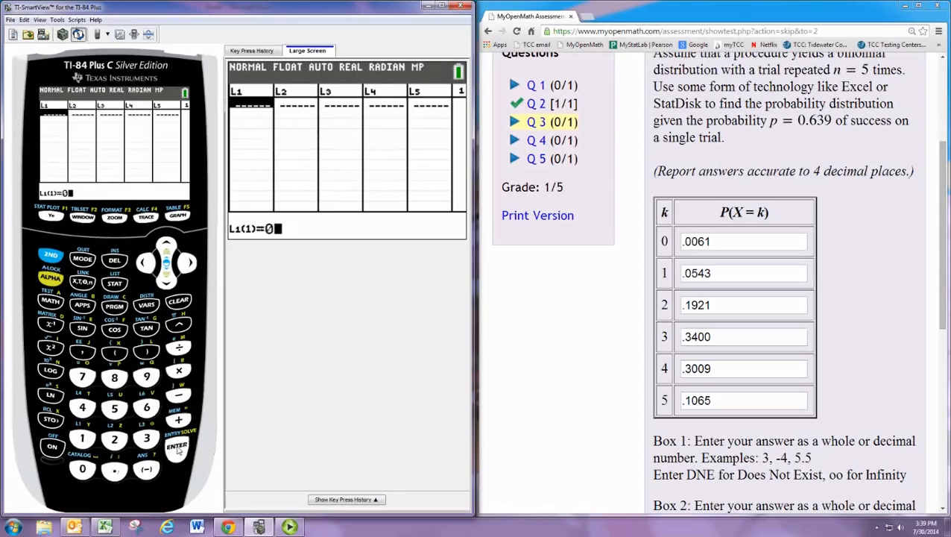
pyautogui.click(176, 446)
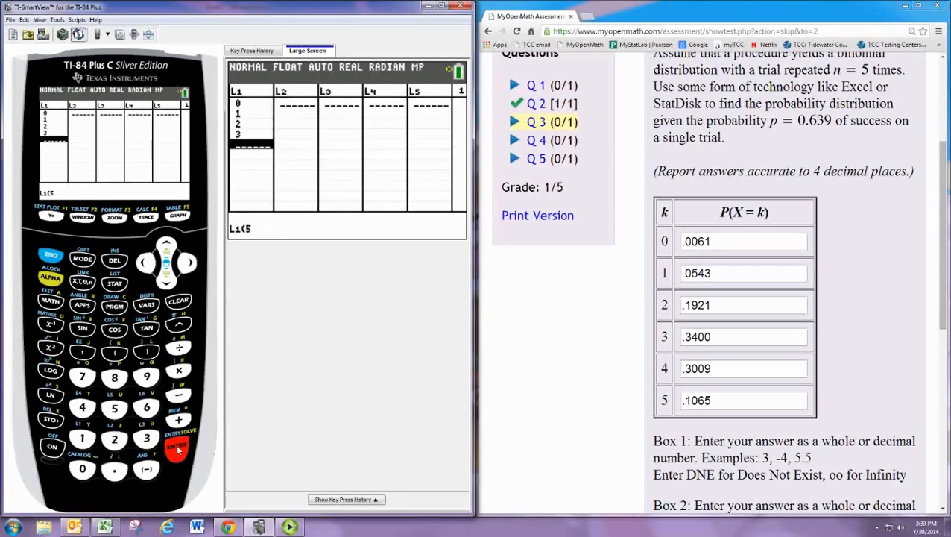
pyautogui.click(113, 408)
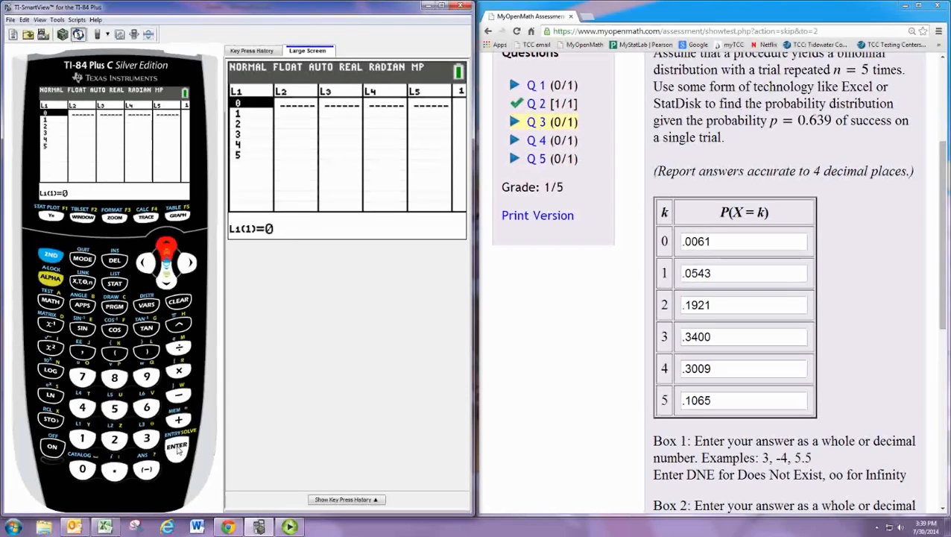
pyautogui.press('right')
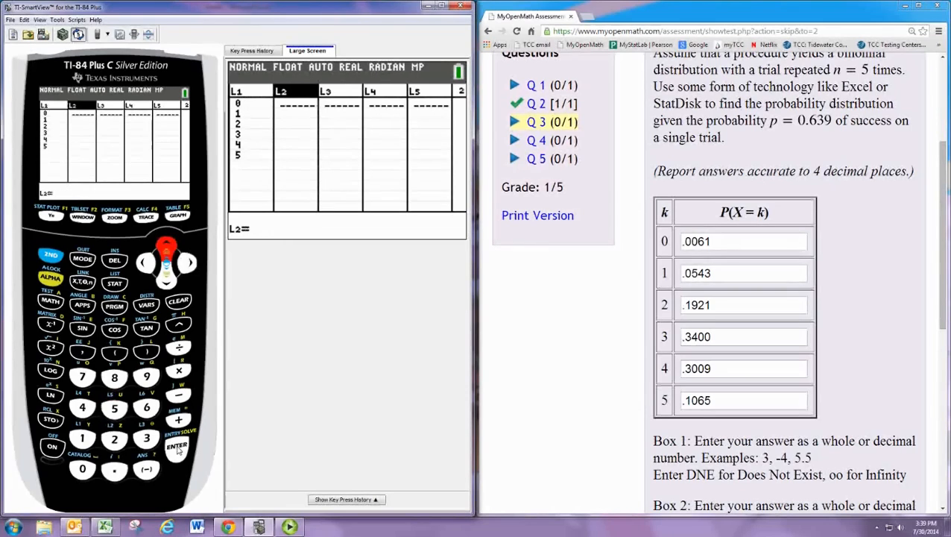
pyautogui.click(176, 447)
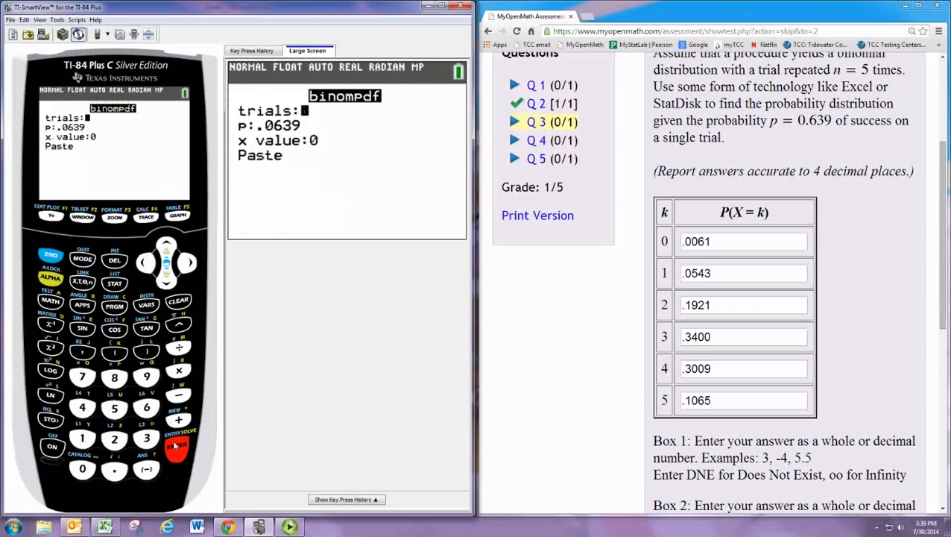
# - Define L2 as binompdf(5,.0639,L1), giving .71881 for k=0, then set up to redo it
pyautogui.write('5')
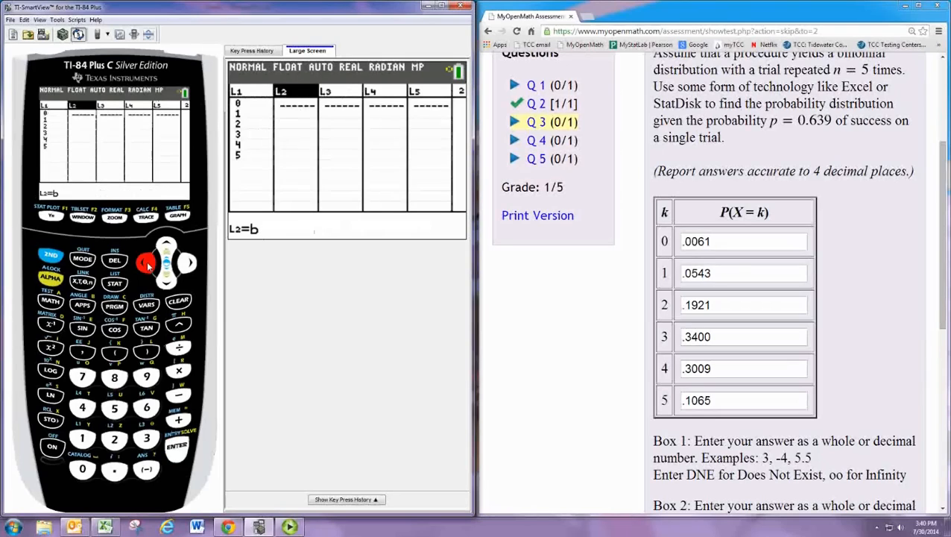
pyautogui.write('binompdf(5,.0639,')
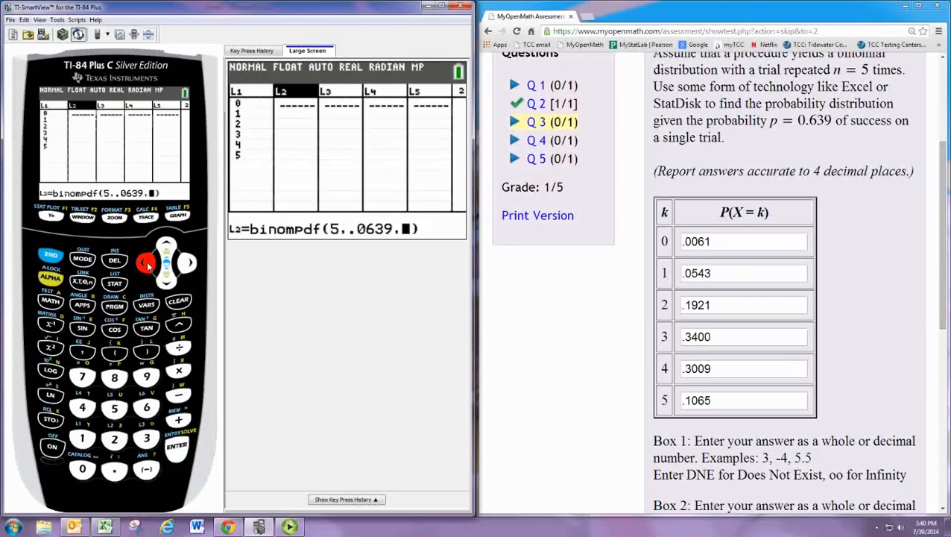
pyautogui.click(82, 439)
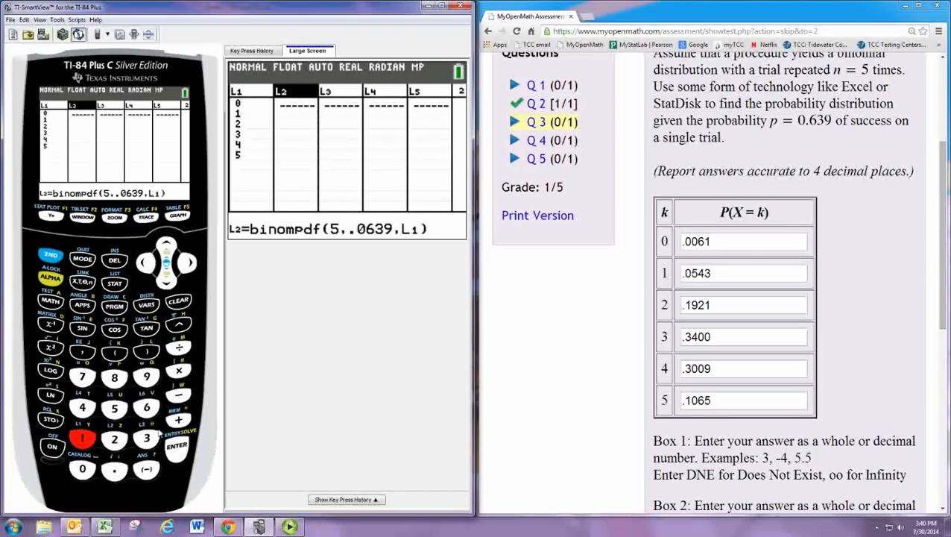
pyautogui.click(176, 445)
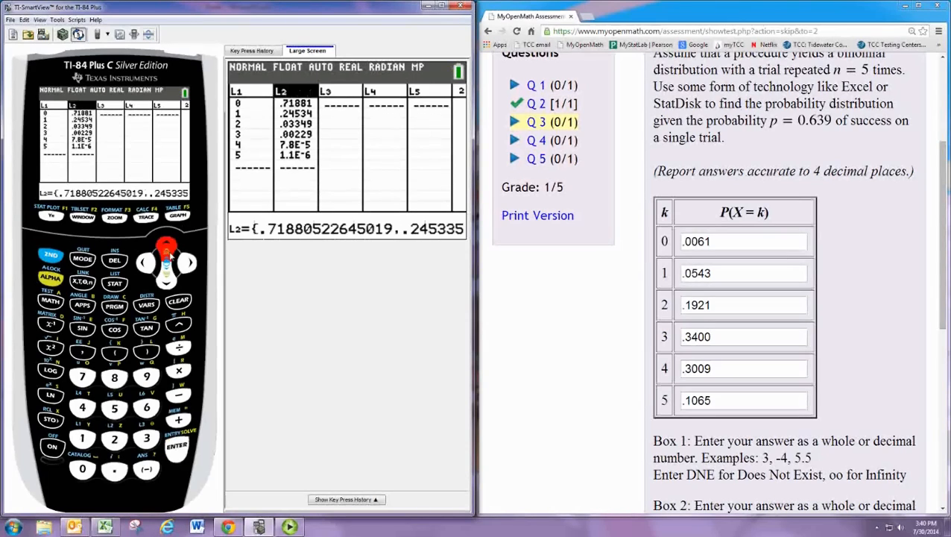
pyautogui.click(177, 444)
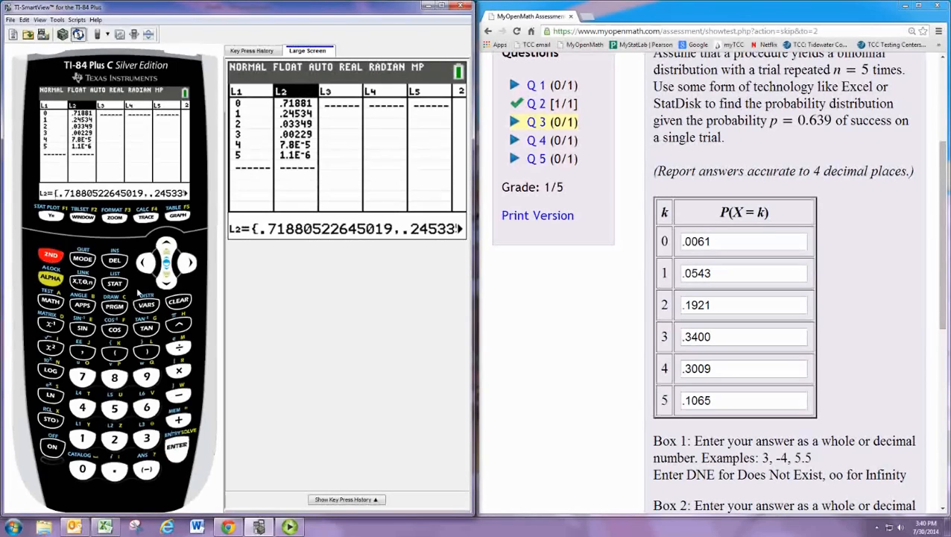
pyautogui.click(146, 306)
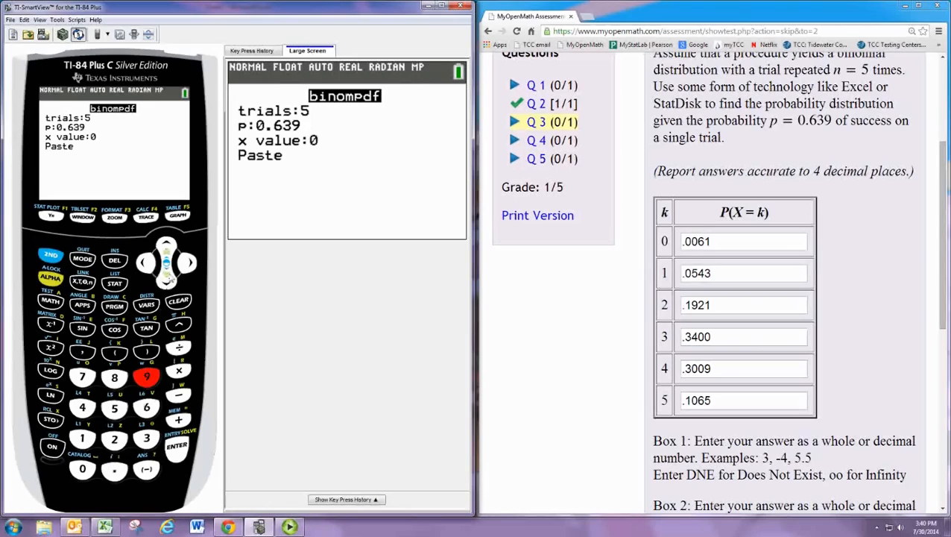
# - Paste binompdf(5,0.639,0) into the L2 definition line and erase the stray characters
pyautogui.click(176, 444)
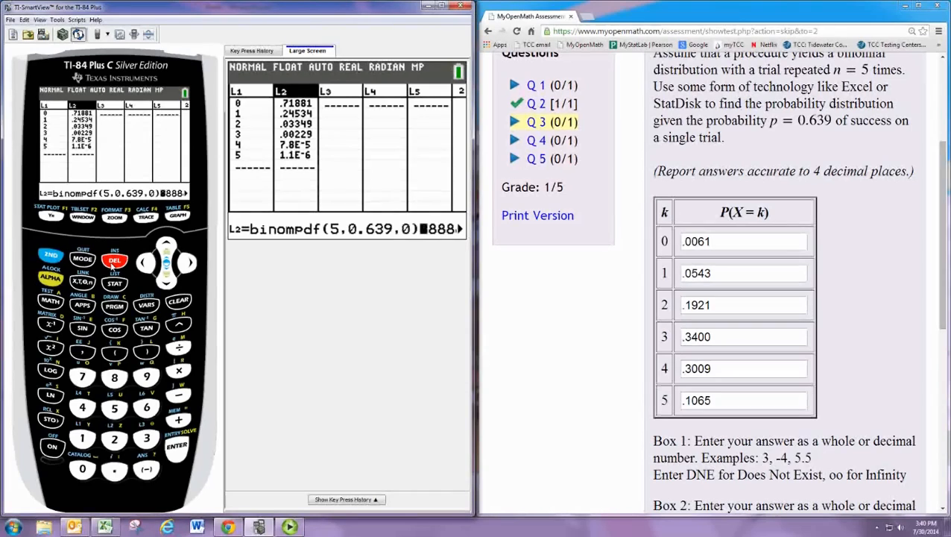
pyautogui.click(115, 259)
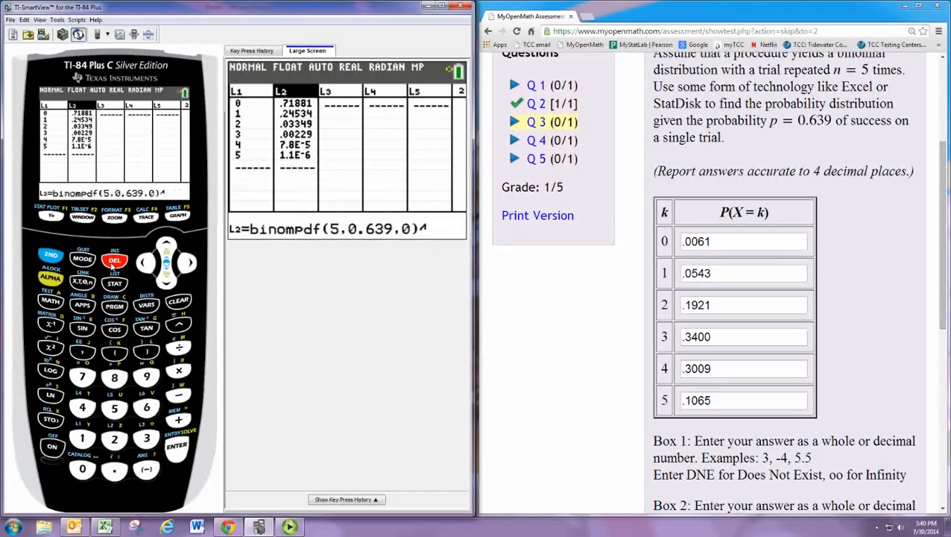